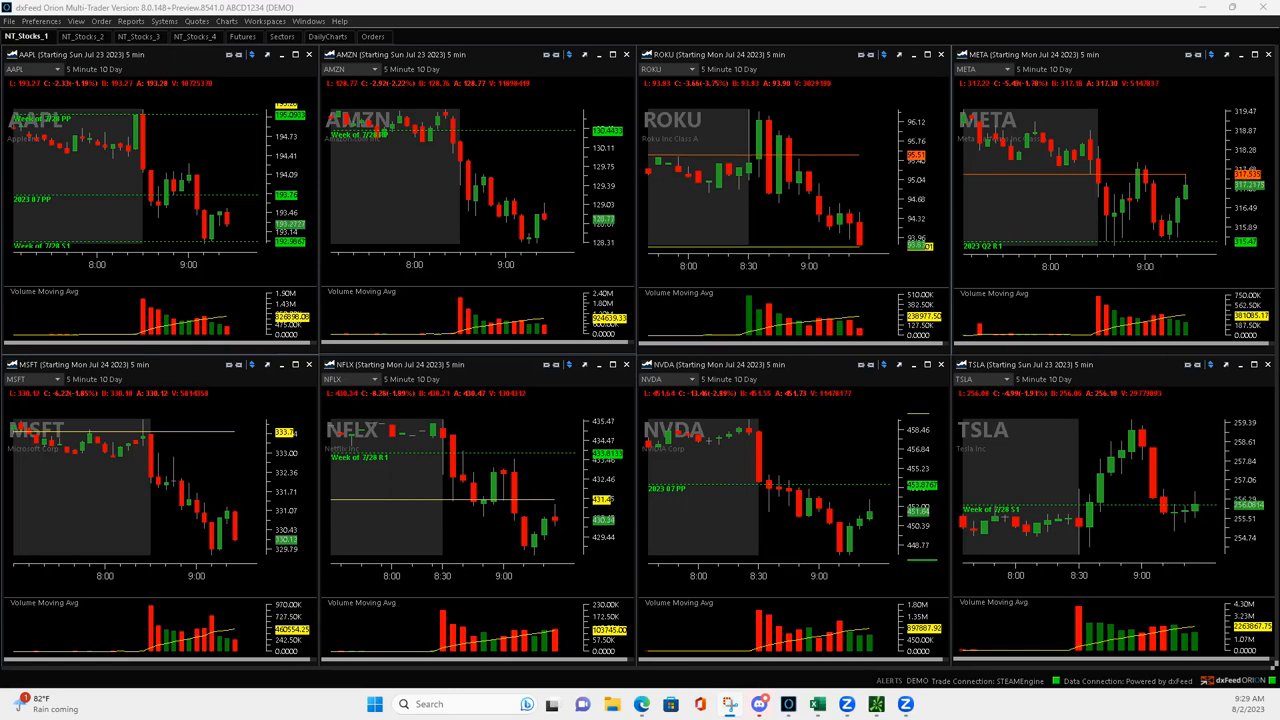
- Show the annotated daily P/L capture with the underlined $490 total in Snipping Tool
{"action": "left_click", "coordinate": [760, 703]}
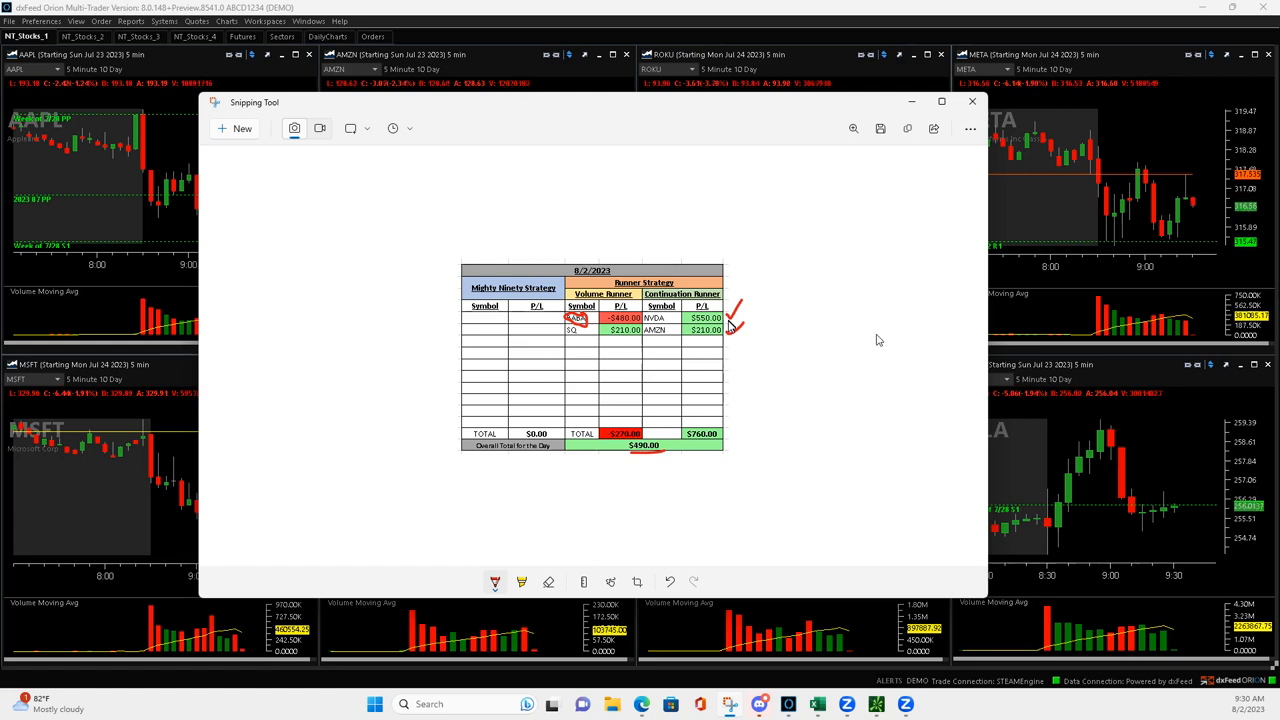
{"action": "mouse_move", "coordinate": [785, 338]}
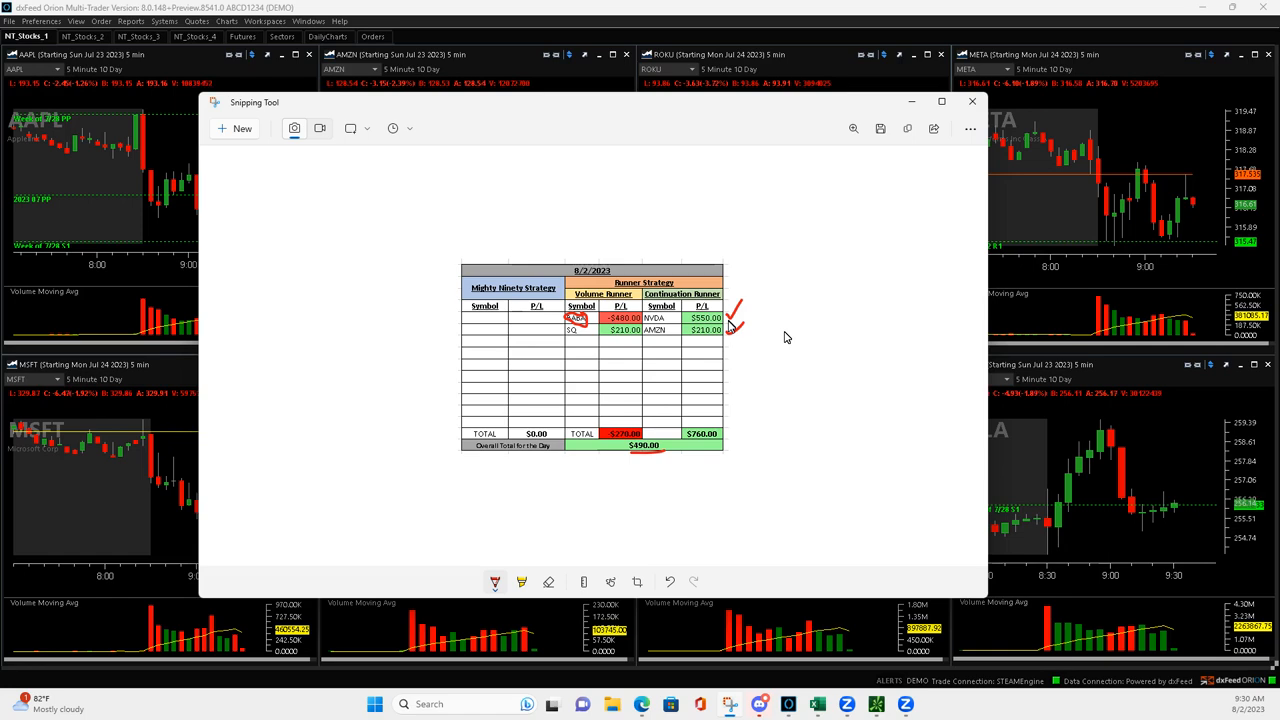
{"action": "mouse_move", "coordinate": [685, 193]}
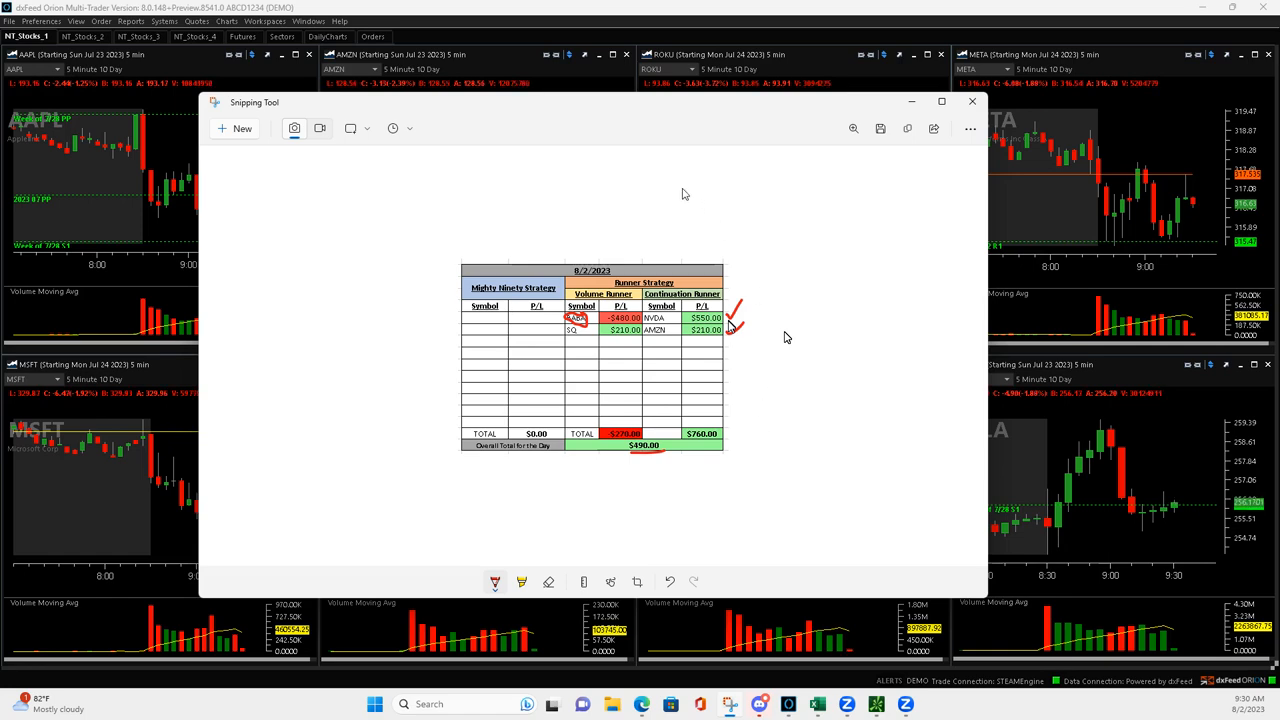
- Minimize the P/L capture and display the NT_Stocks_2 workspace with BA, SQ and BABA charts
{"action": "left_click", "coordinate": [970, 101]}
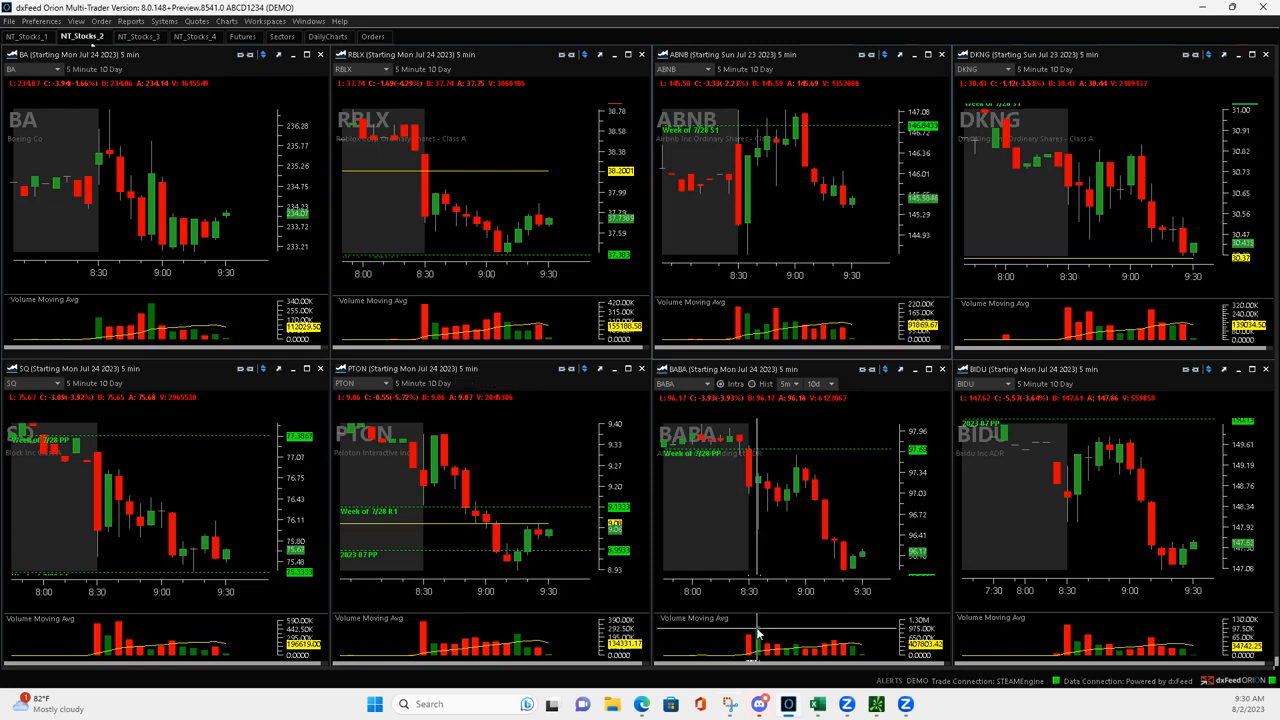
{"action": "mouse_move", "coordinate": [762, 540]}
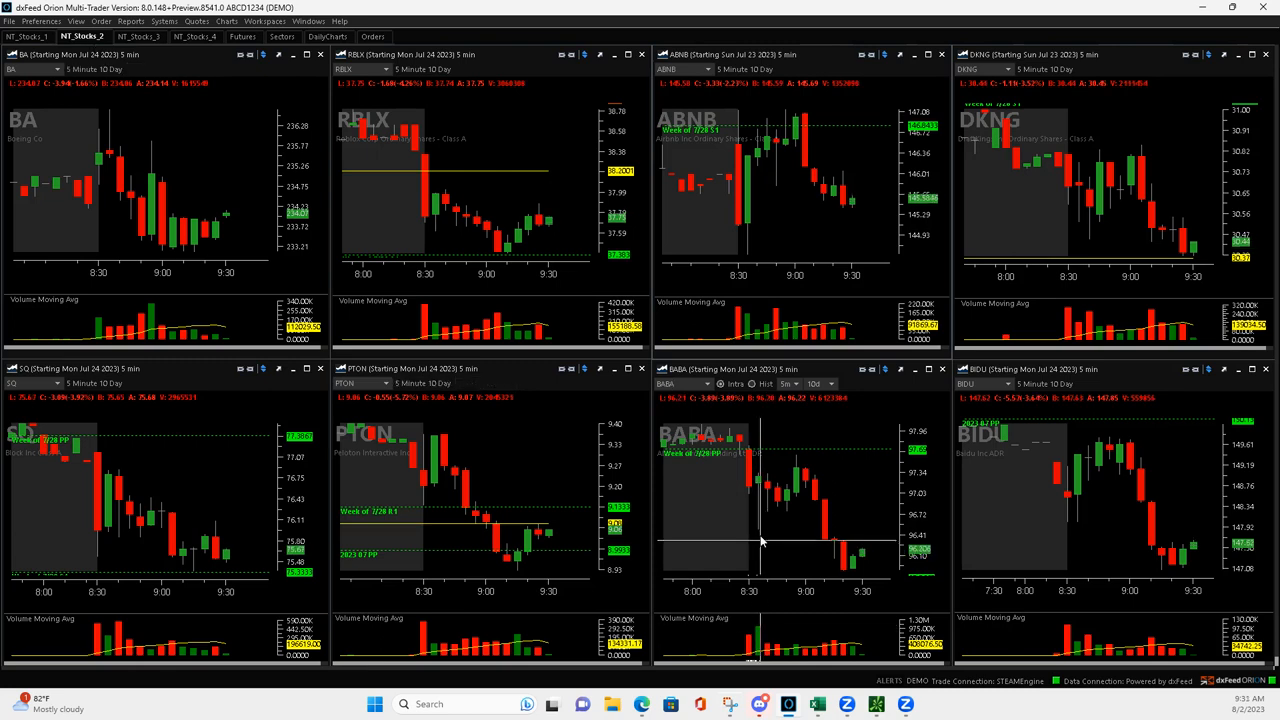
{"action": "mouse_move", "coordinate": [760, 518]}
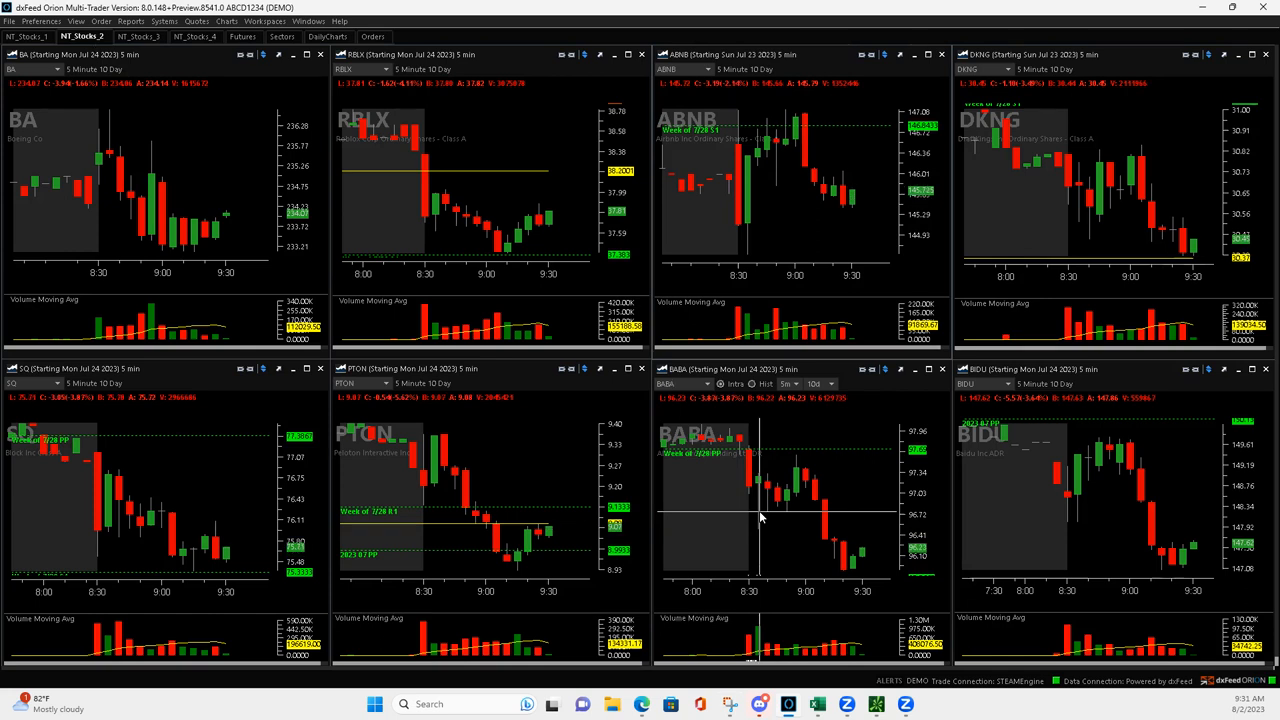
{"action": "mouse_move", "coordinate": [760, 505]}
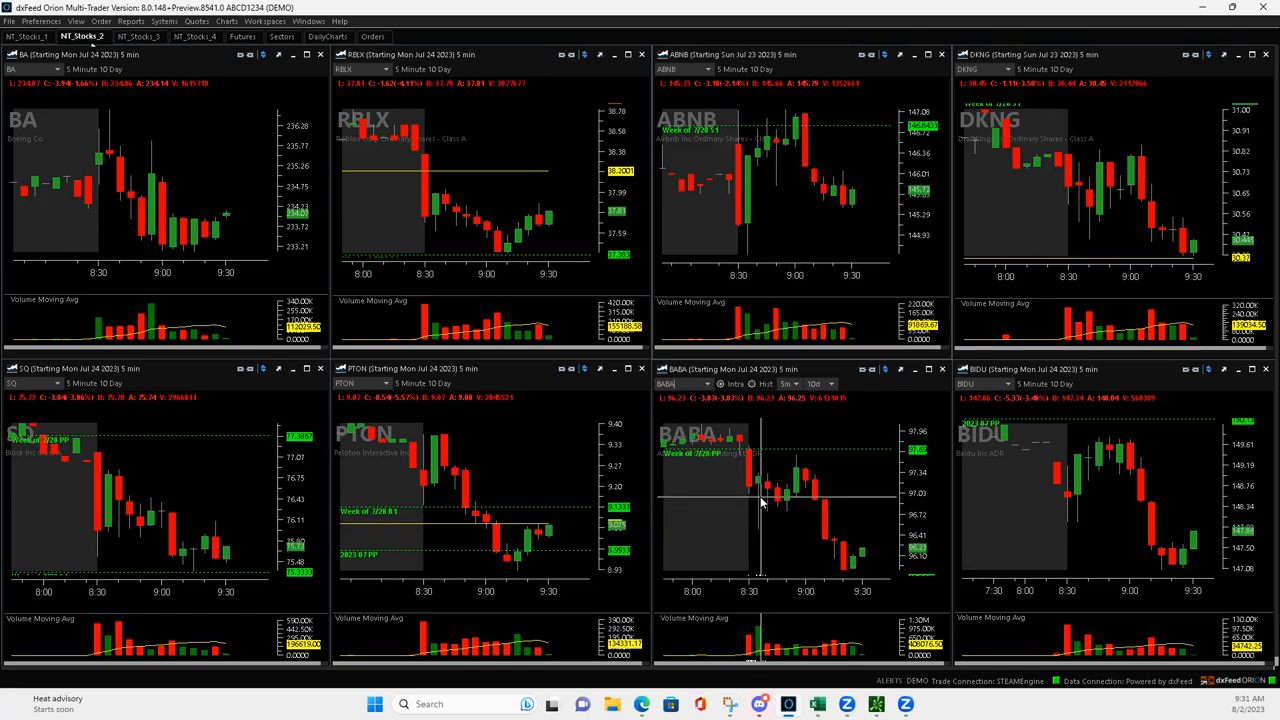
{"action": "mouse_move", "coordinate": [760, 505]}
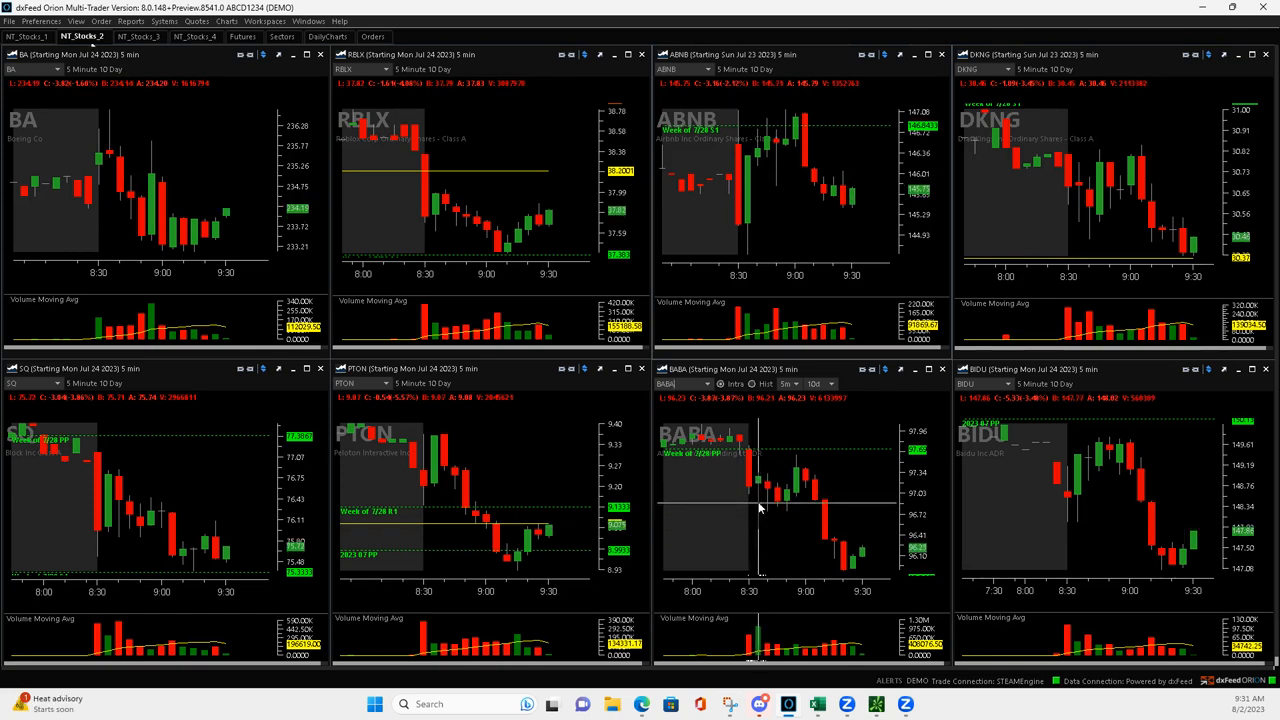
{"action": "mouse_move", "coordinate": [760, 500]}
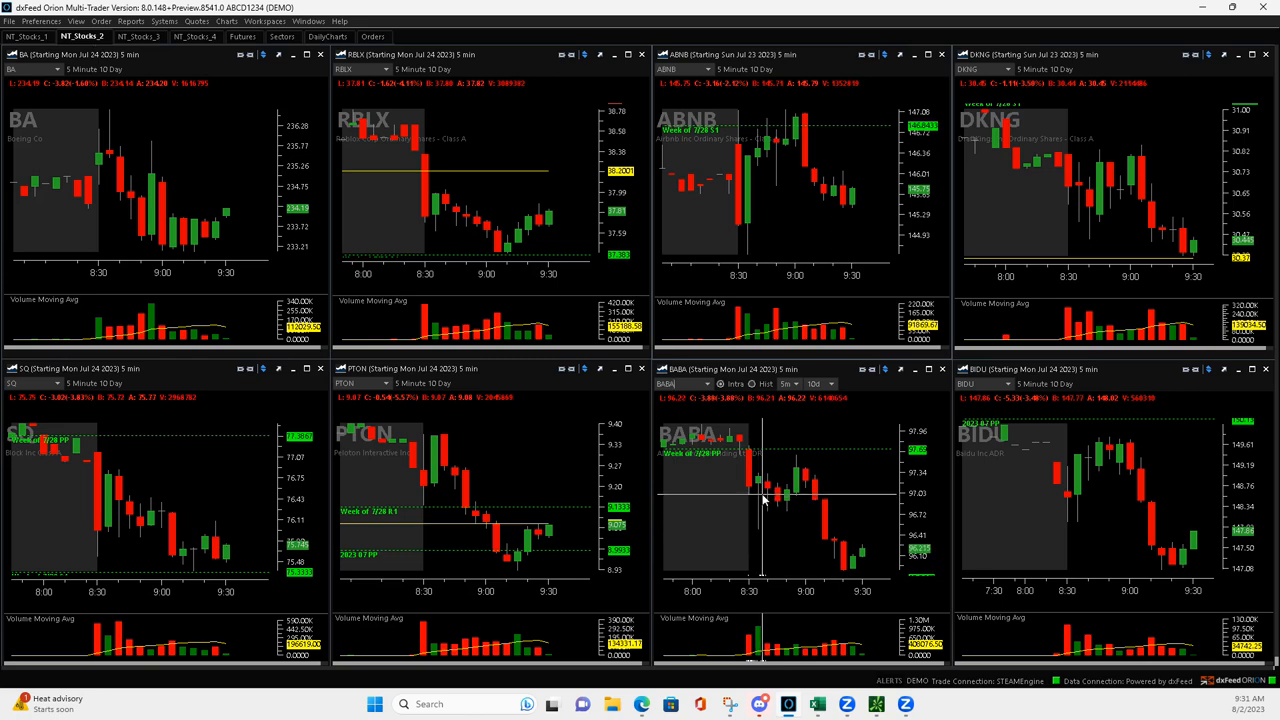
{"action": "mouse_move", "coordinate": [760, 480]}
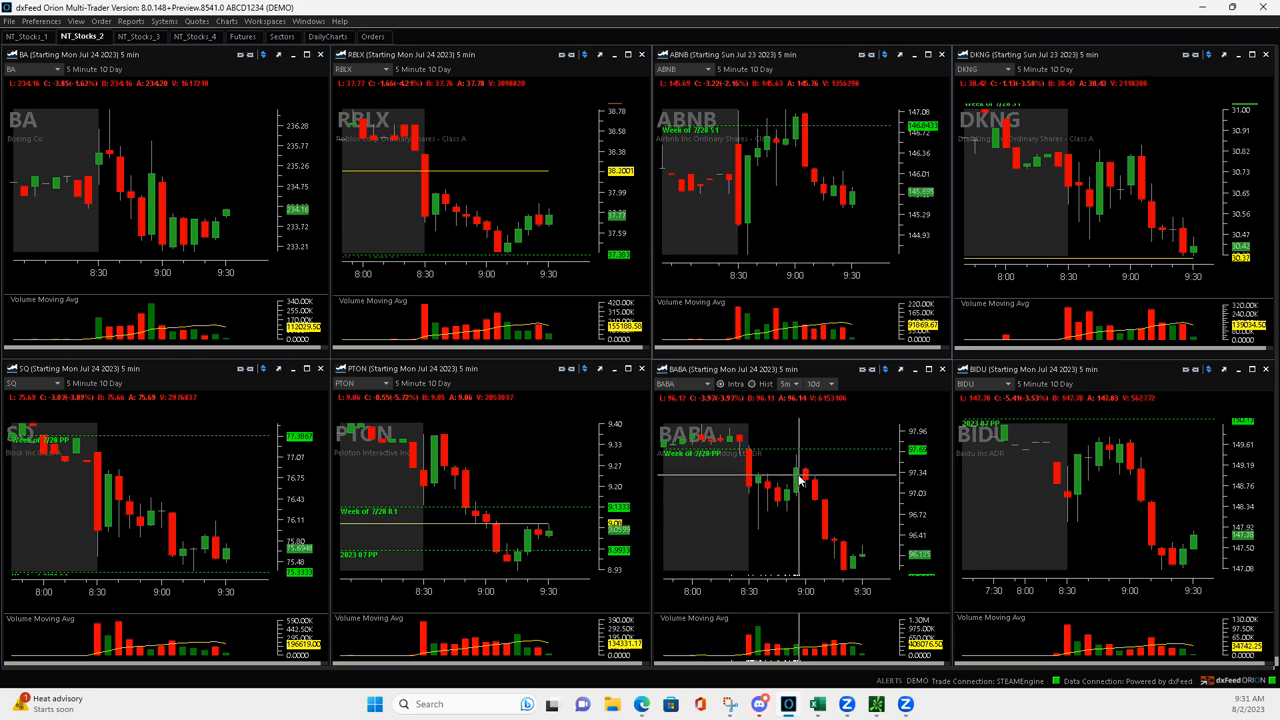
{"action": "mouse_move", "coordinate": [795, 458]}
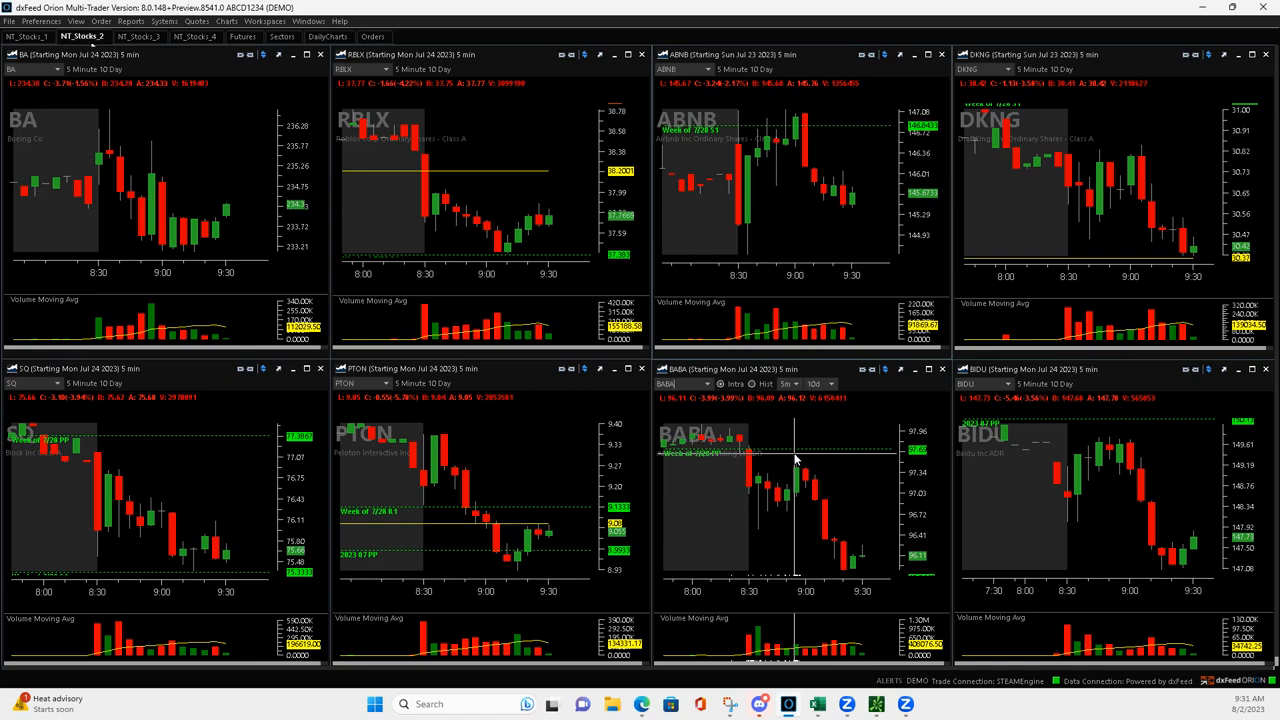
{"action": "mouse_move", "coordinate": [857, 583]}
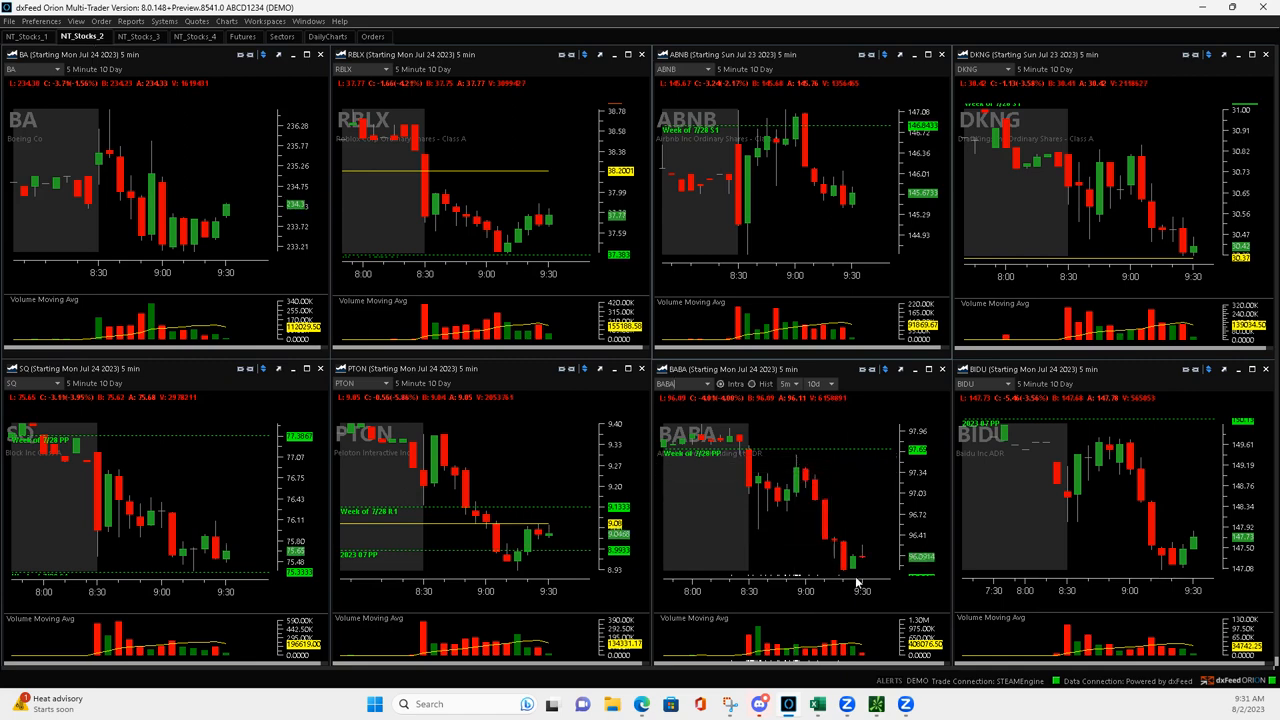
{"action": "mouse_move", "coordinate": [848, 568]}
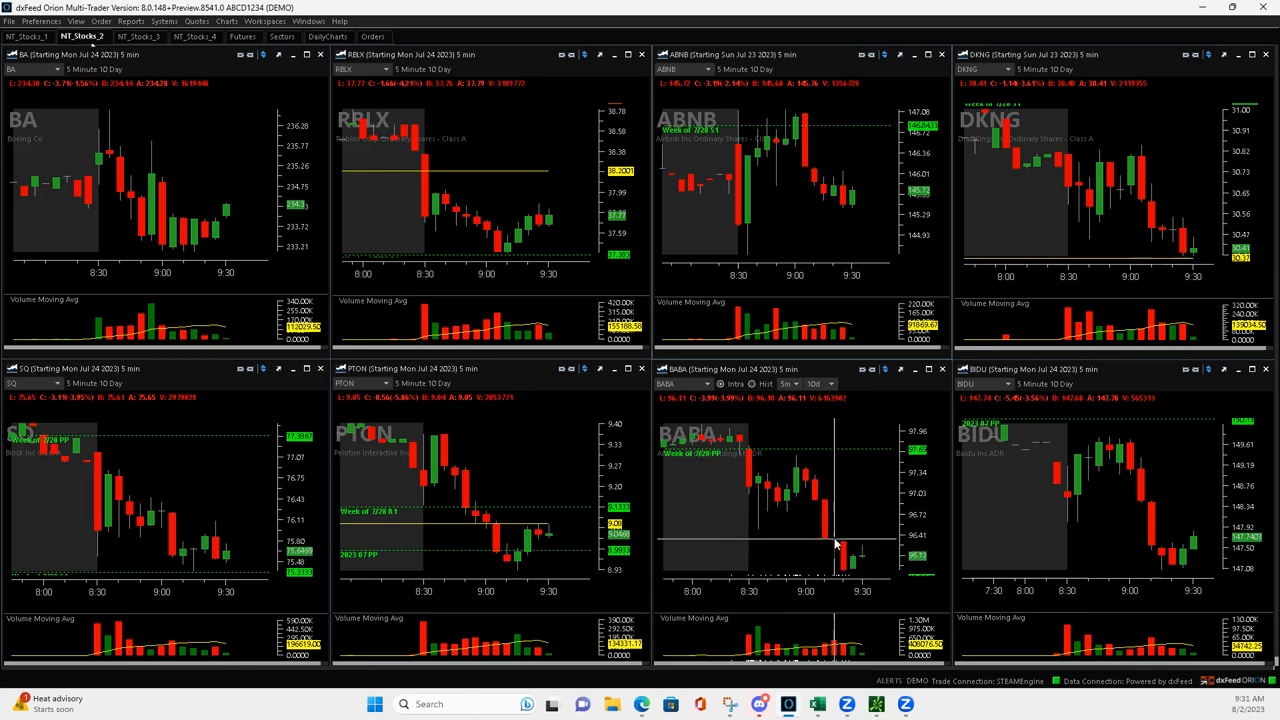
{"action": "mouse_move", "coordinate": [800, 475]}
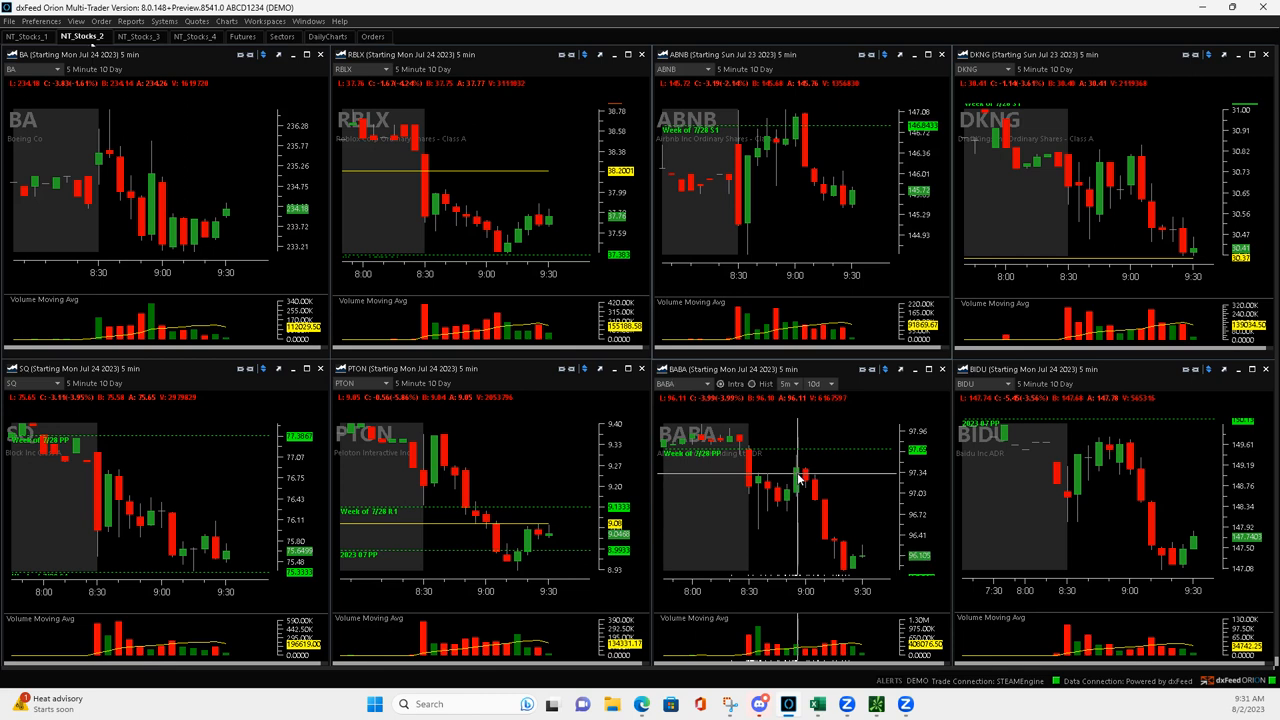
{"action": "mouse_move", "coordinate": [843, 570]}
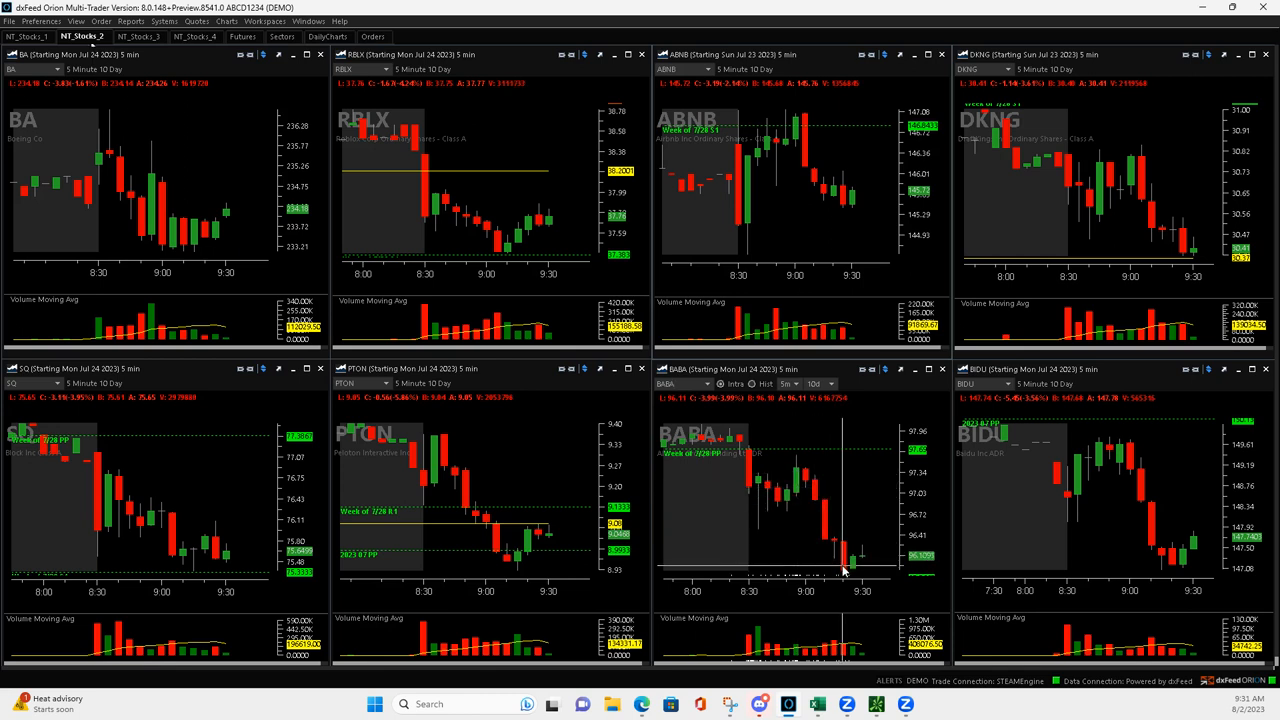
{"action": "mouse_move", "coordinate": [843, 570]}
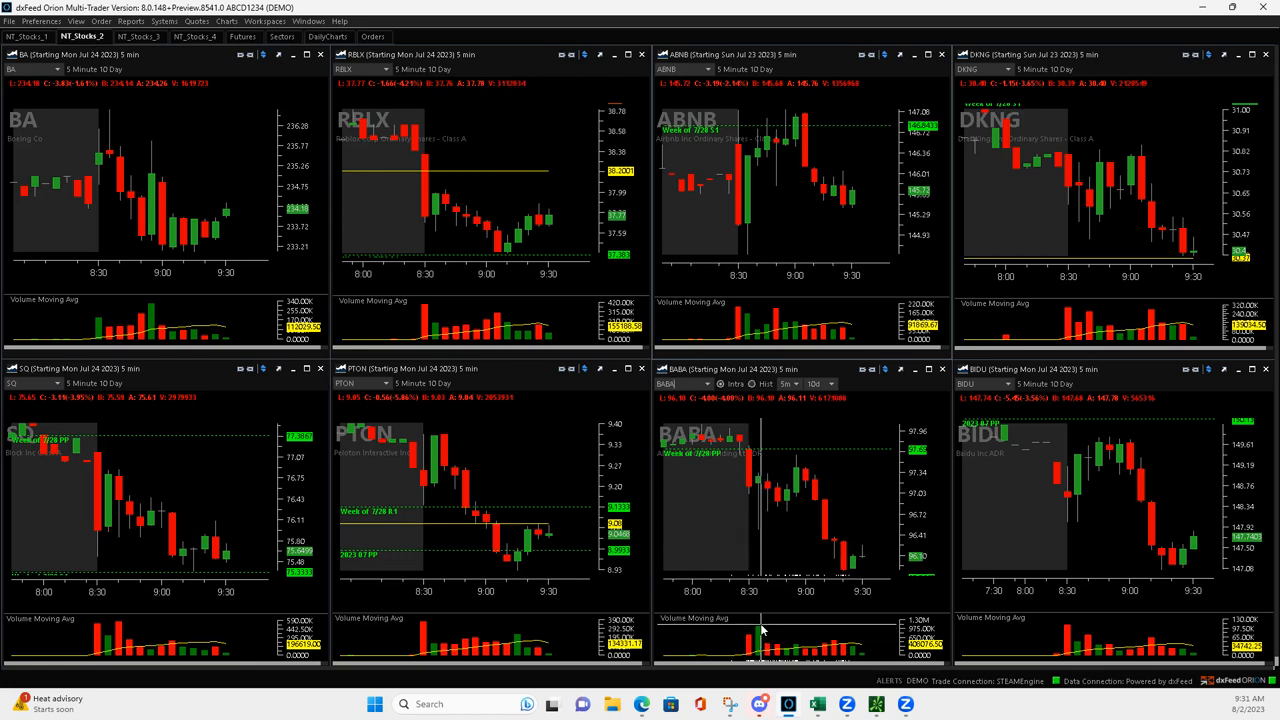
{"action": "mouse_move", "coordinate": [805, 493]}
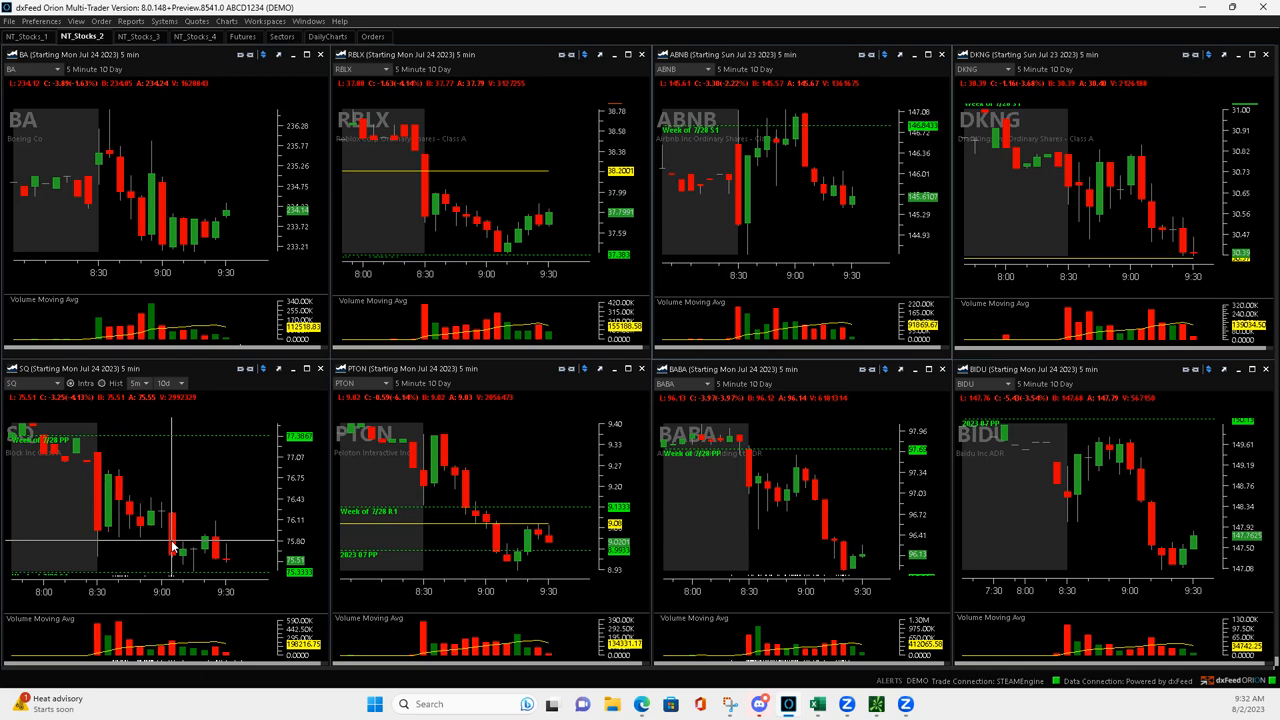
{"action": "mouse_move", "coordinate": [175, 560]}
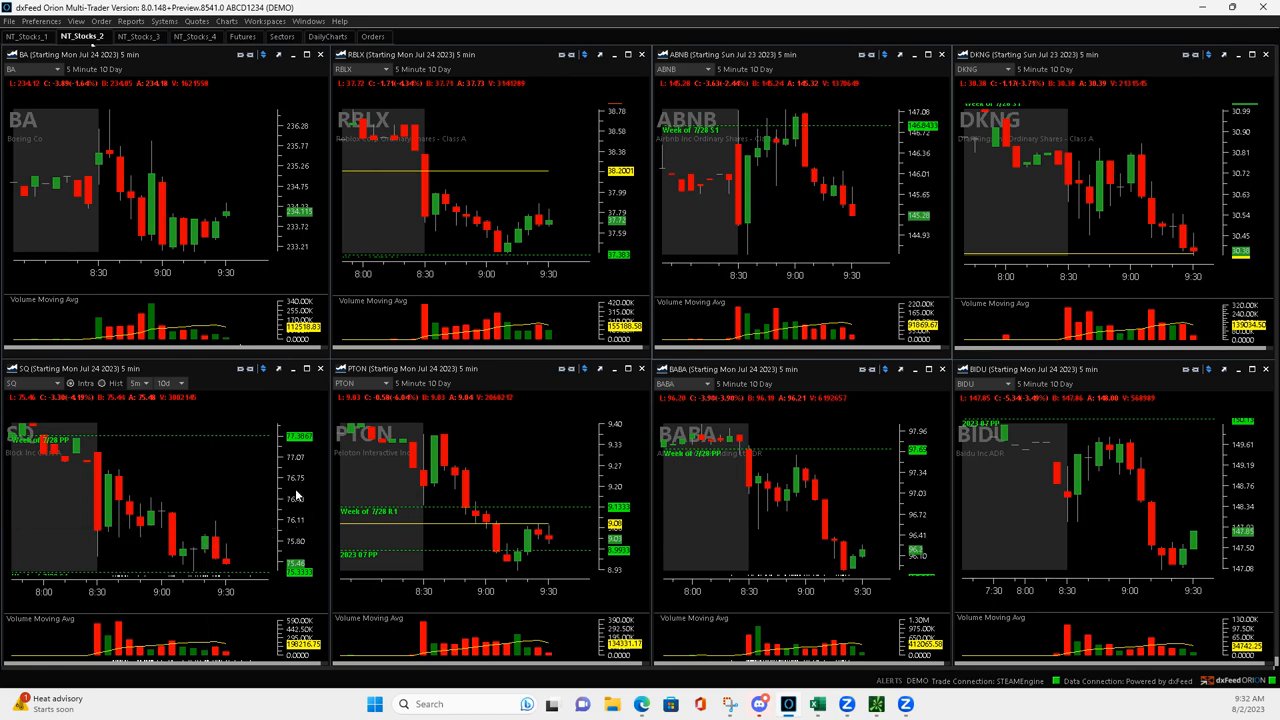
{"action": "mouse_move", "coordinate": [197, 583]}
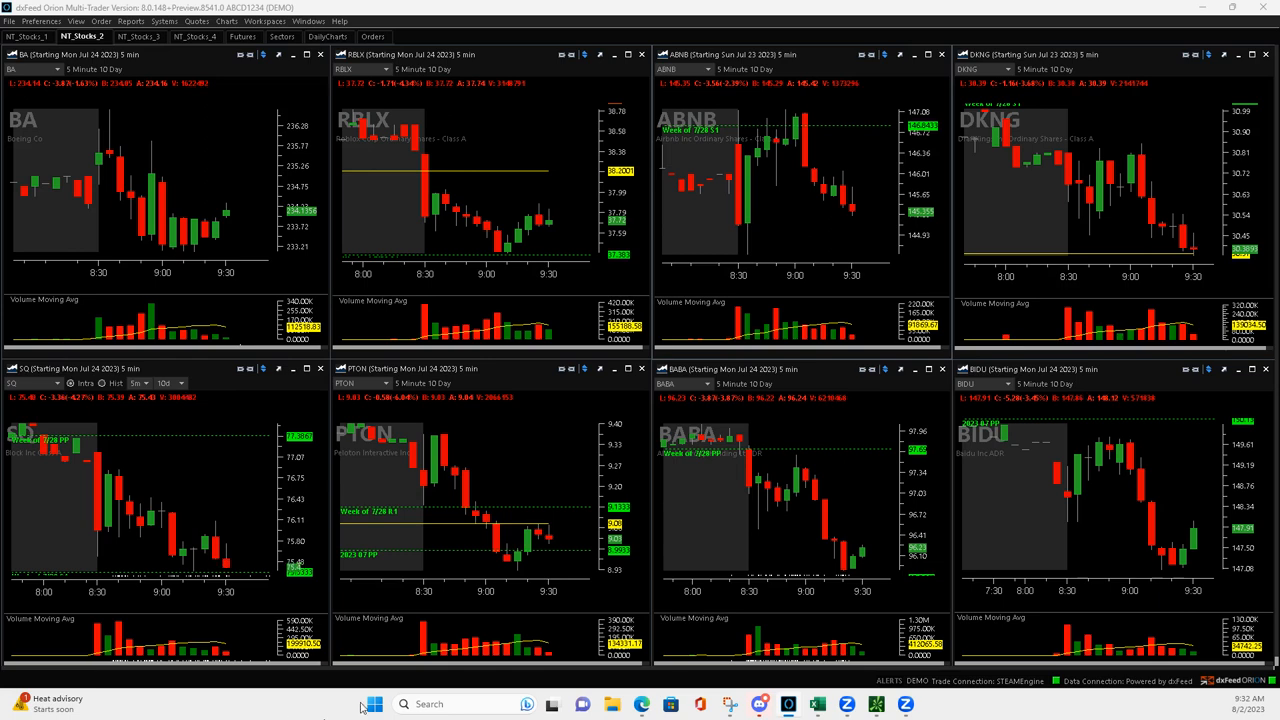
- Switch to the NT_Stocks_1 workspace with its AAPL, META, NVDA and AMZN charts
{"action": "left_click", "coordinate": [28, 37]}
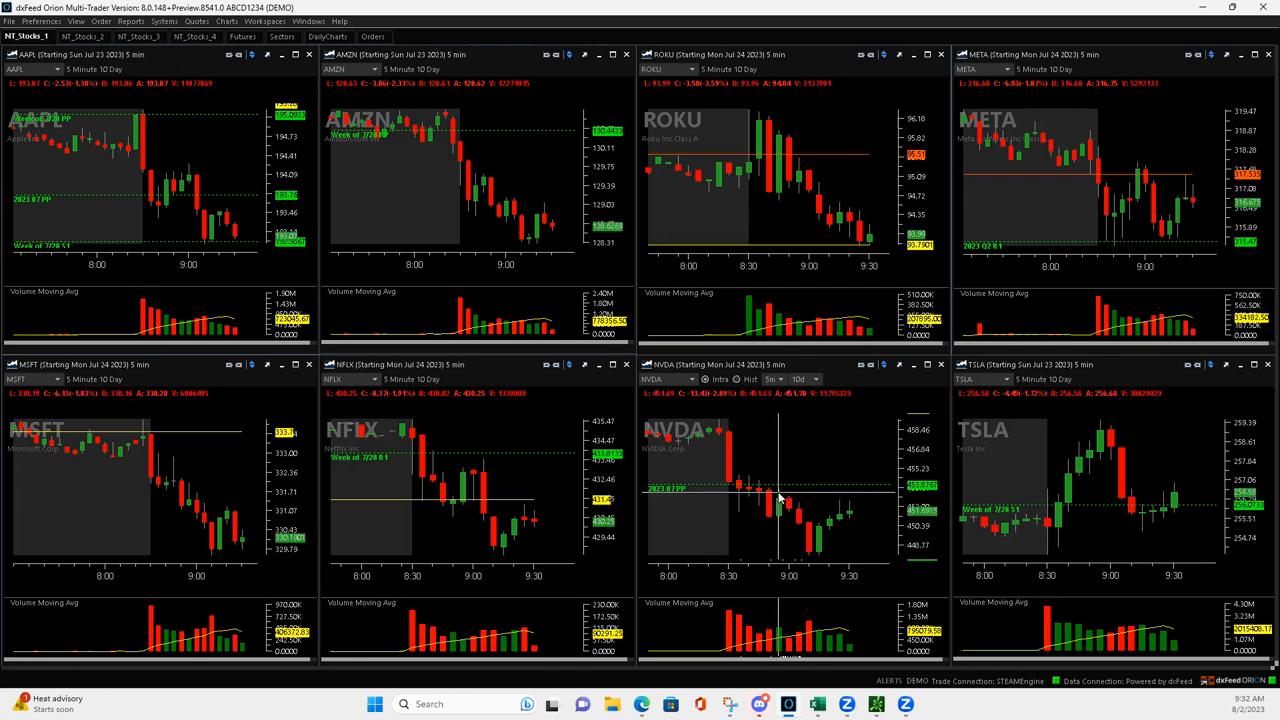
{"action": "mouse_move", "coordinate": [780, 500]}
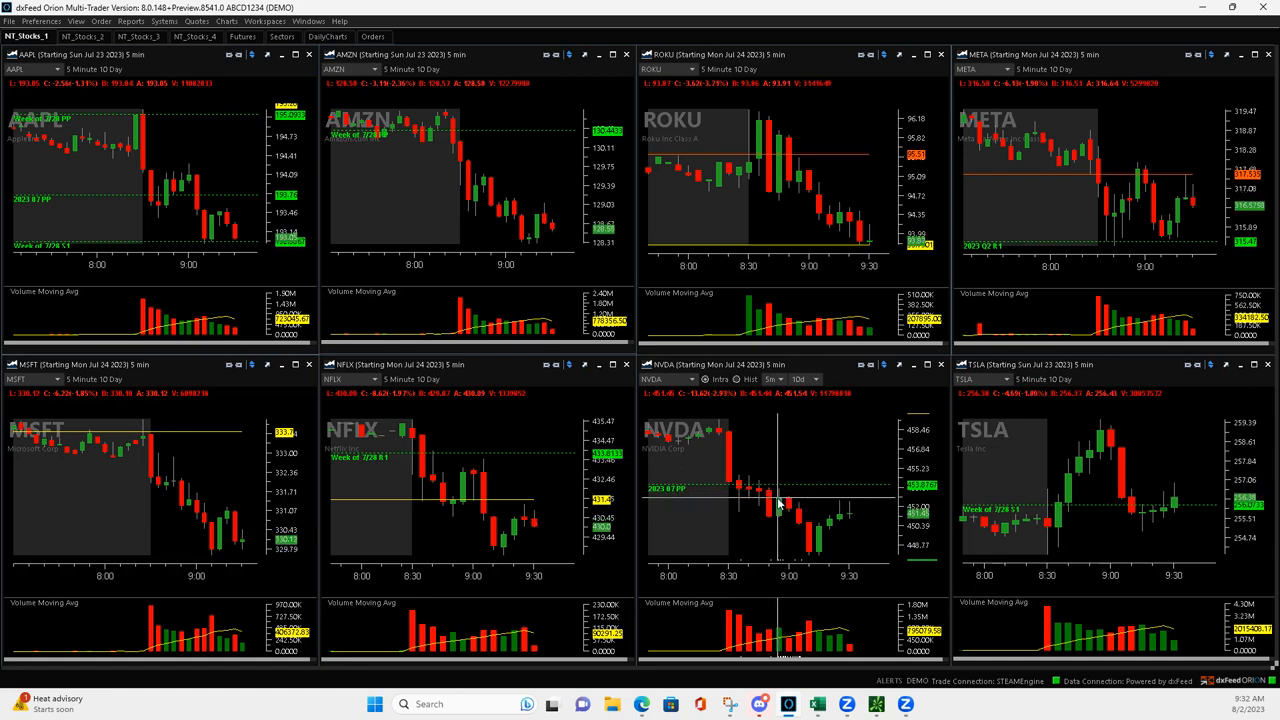
{"action": "mouse_move", "coordinate": [780, 497]}
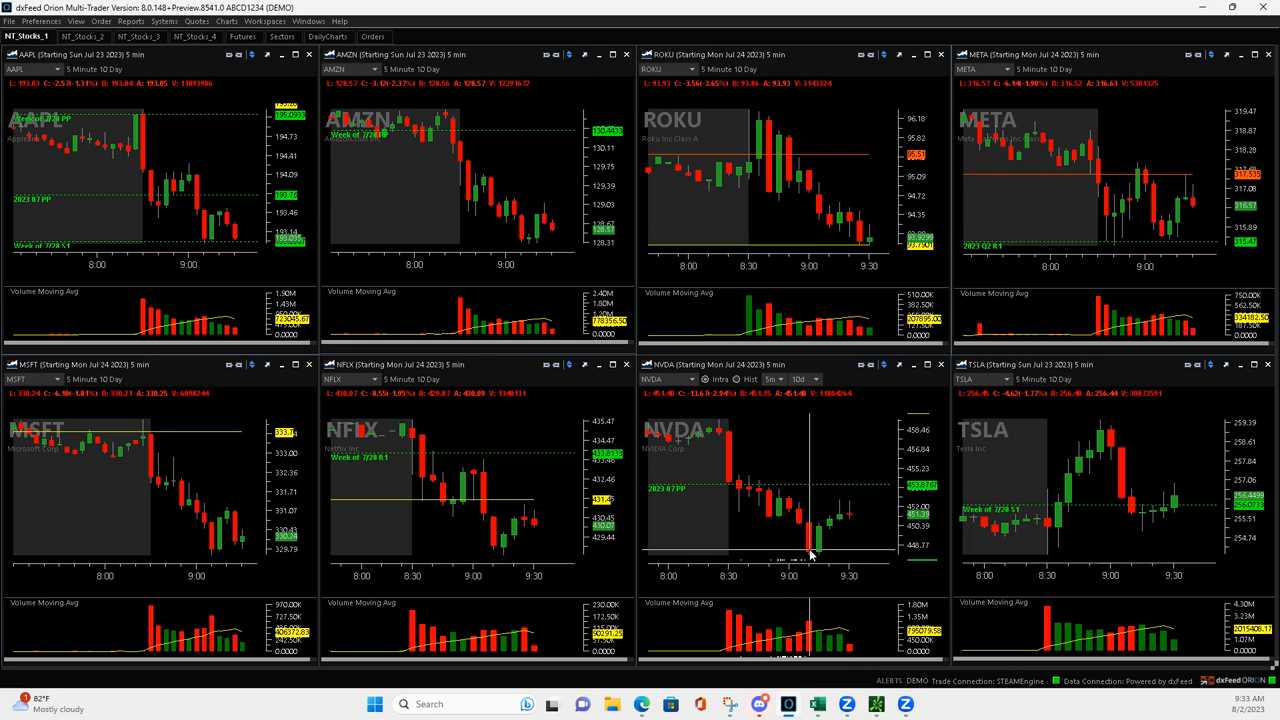
{"action": "mouse_move", "coordinate": [812, 553]}
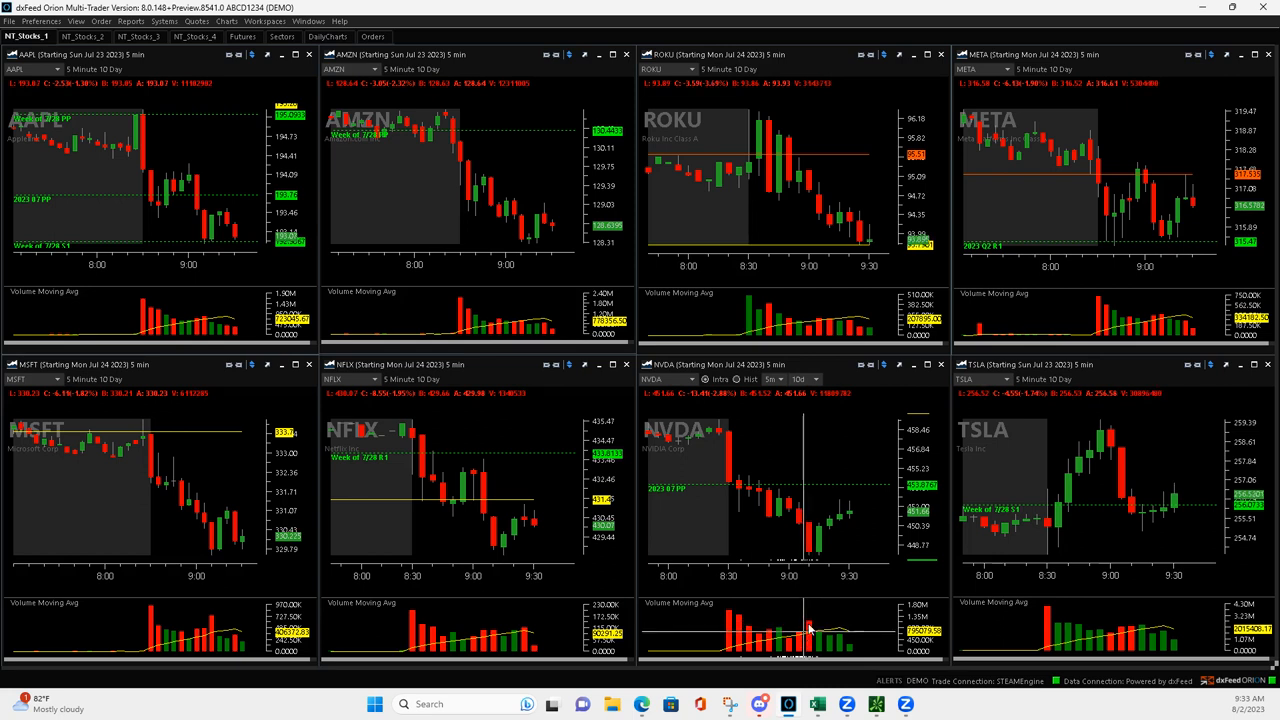
{"action": "mouse_move", "coordinate": [775, 490]}
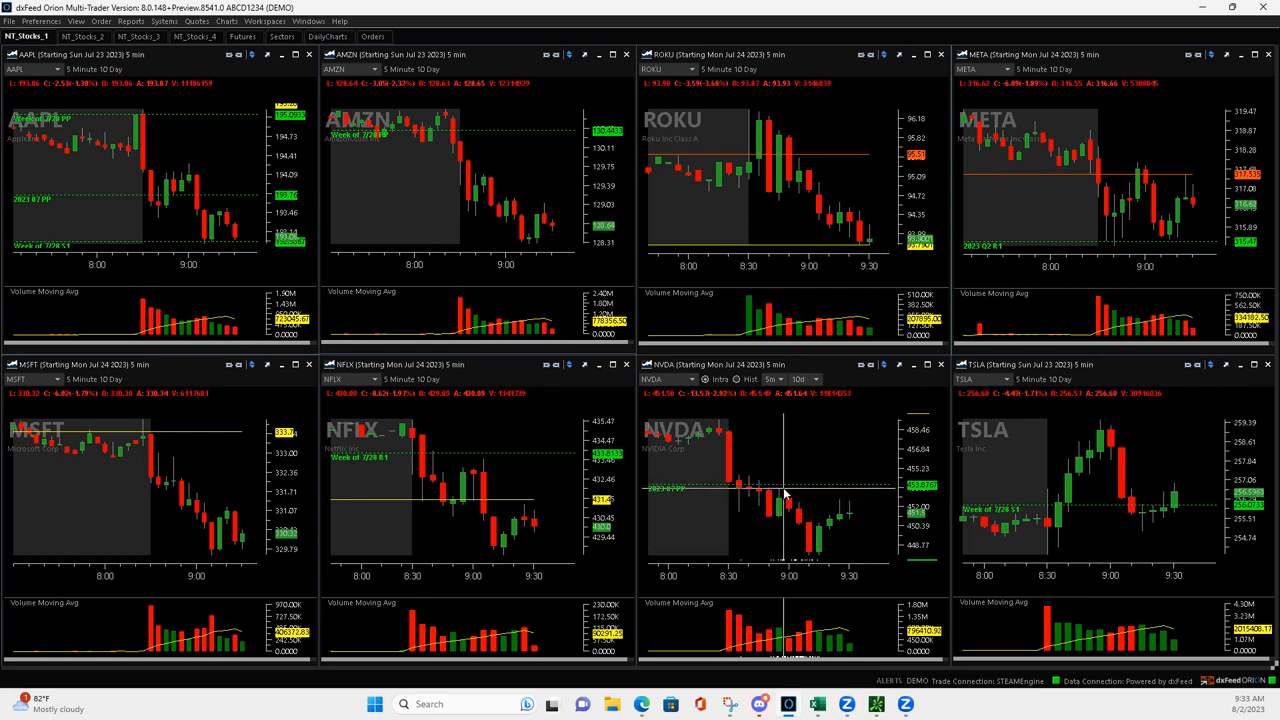
{"action": "mouse_move", "coordinate": [810, 563]}
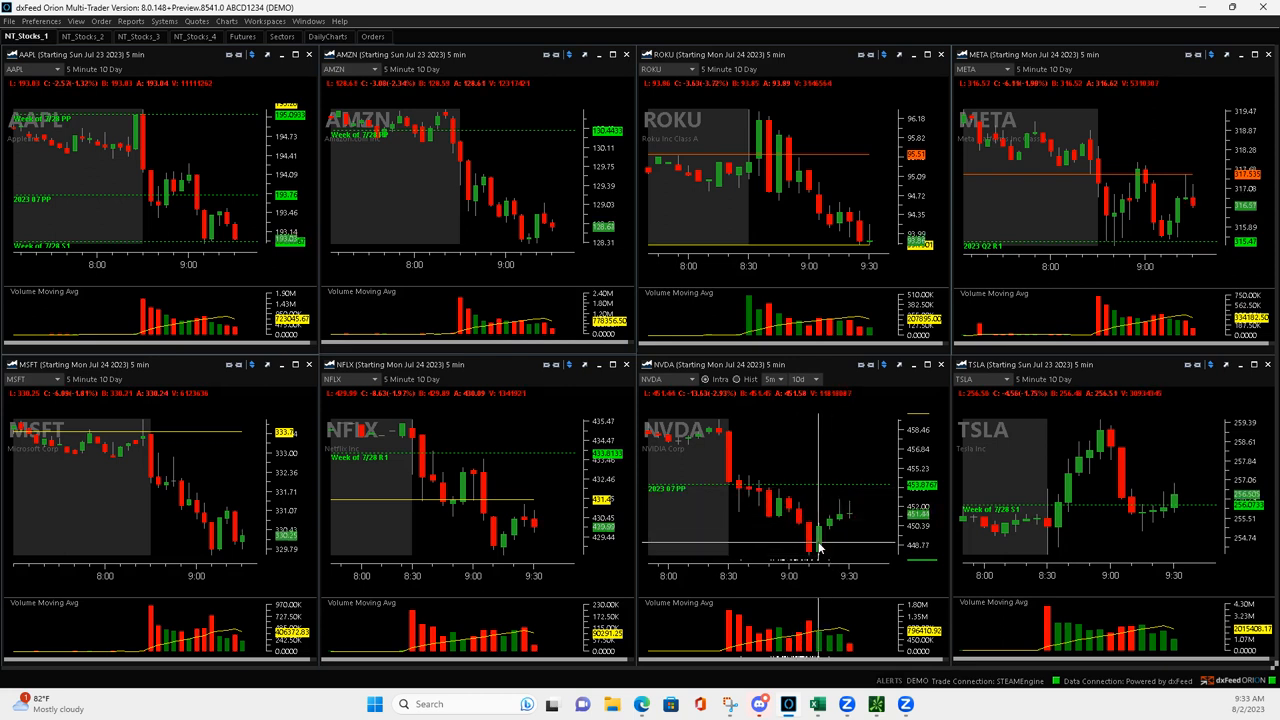
{"action": "mouse_move", "coordinate": [840, 517]}
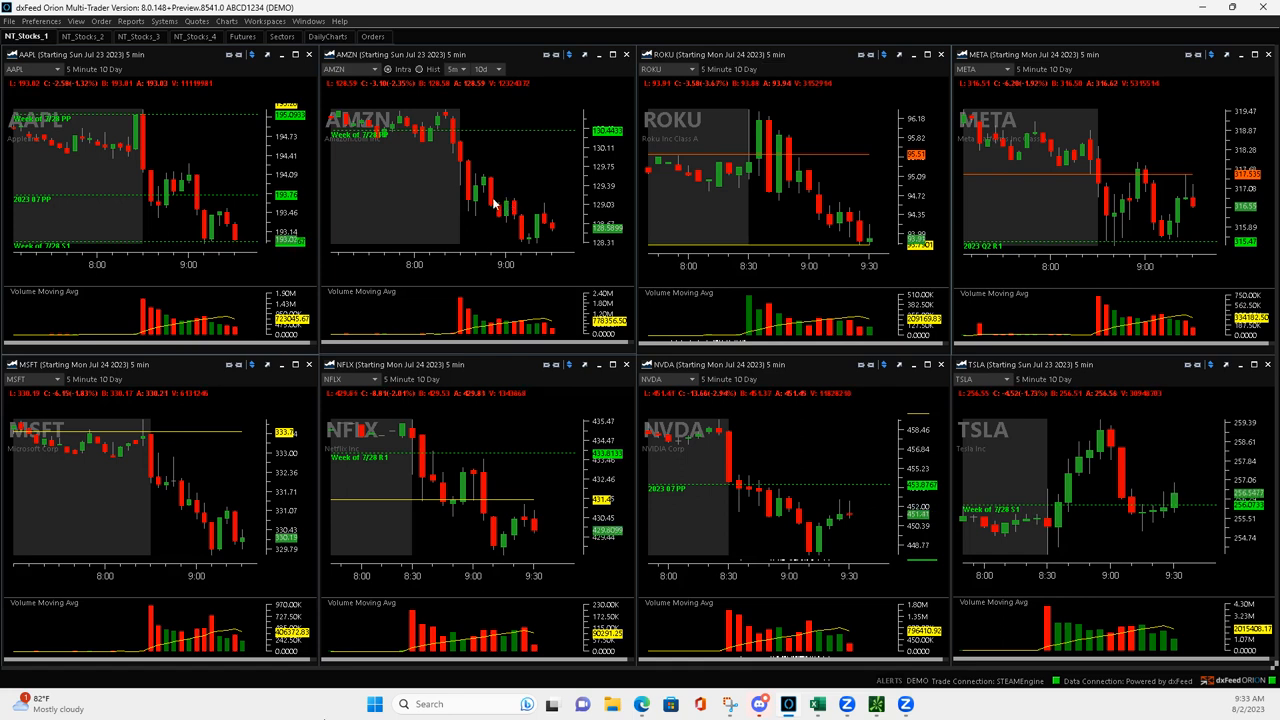
{"action": "mouse_move", "coordinate": [470, 214]}
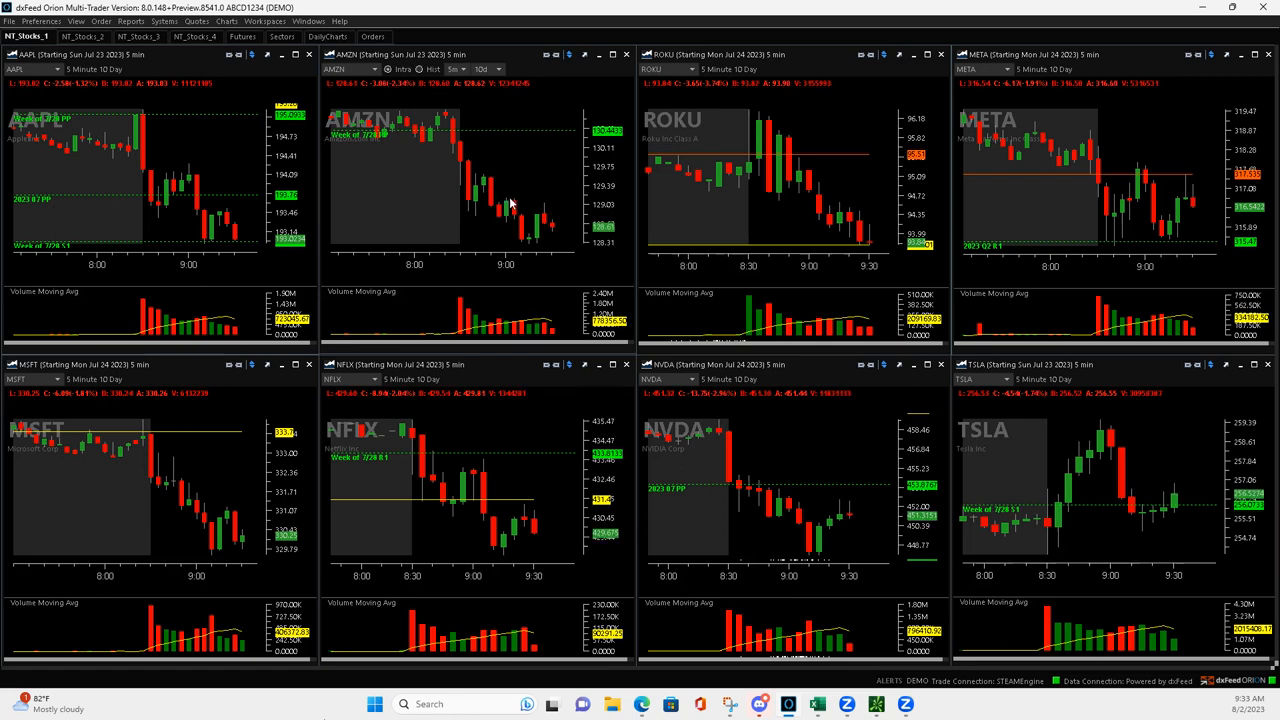
{"action": "mouse_move", "coordinate": [520, 248]}
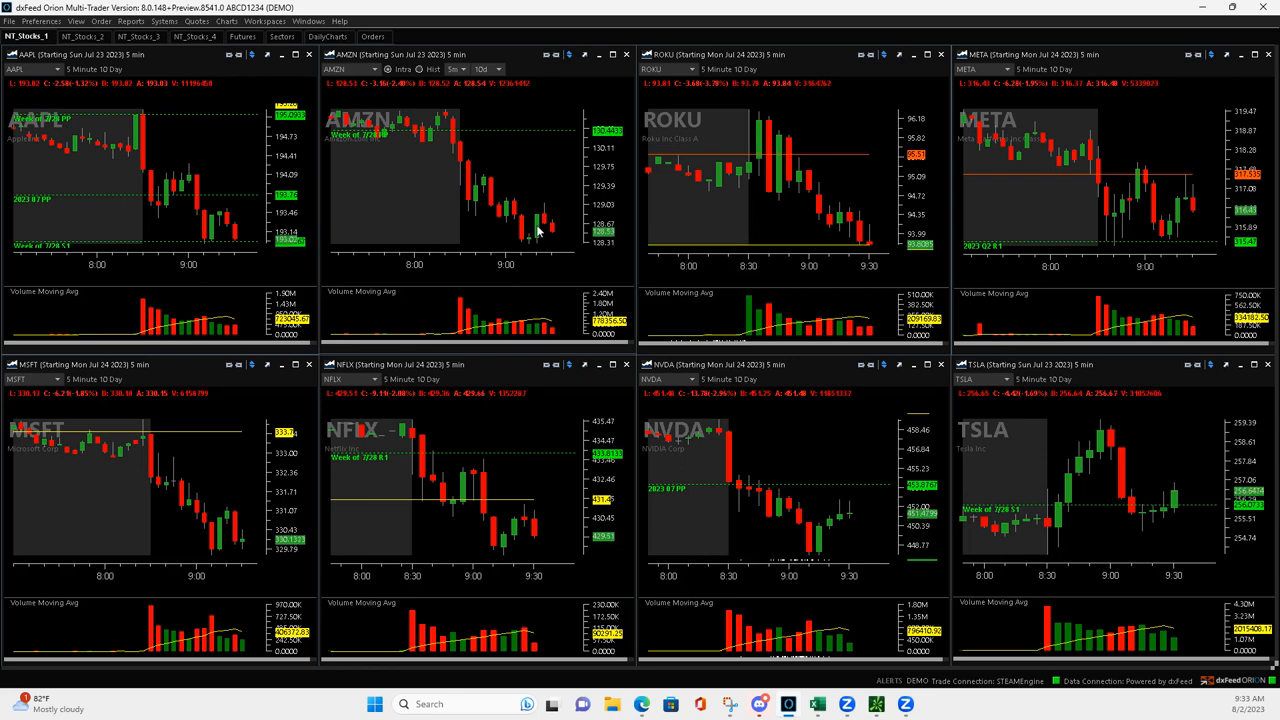
{"action": "mouse_move", "coordinate": [1205, 252]}
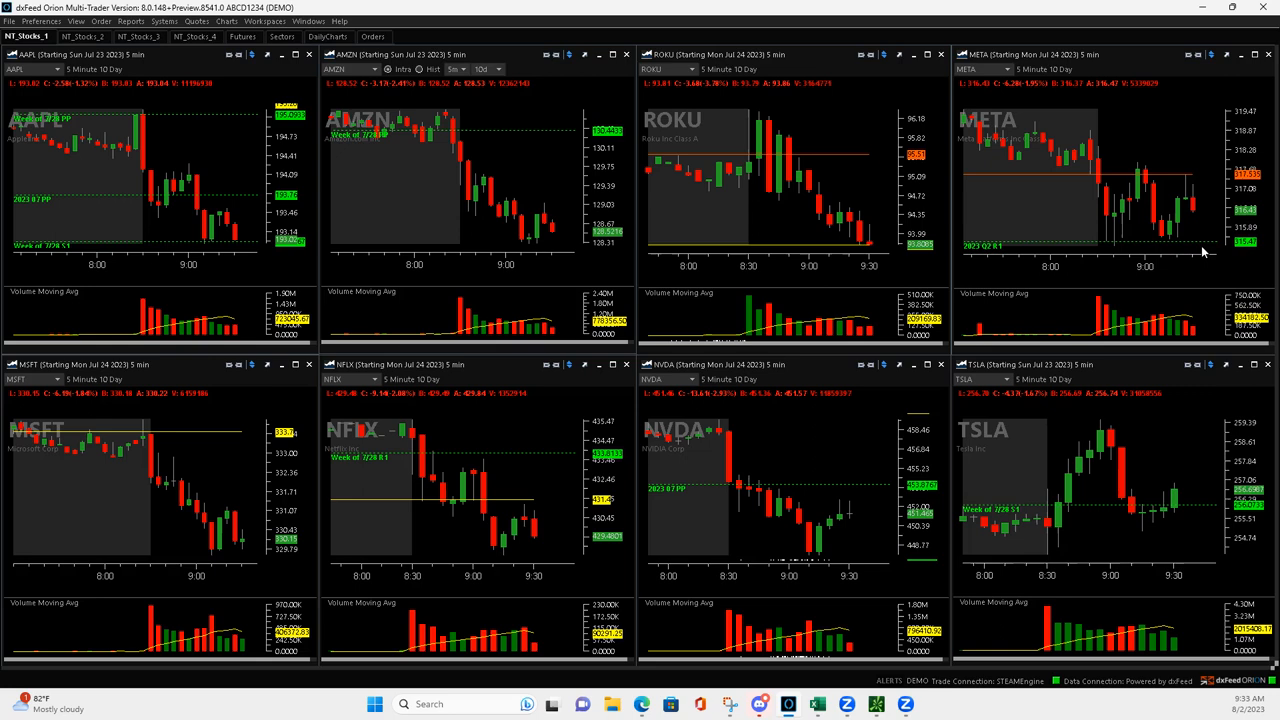